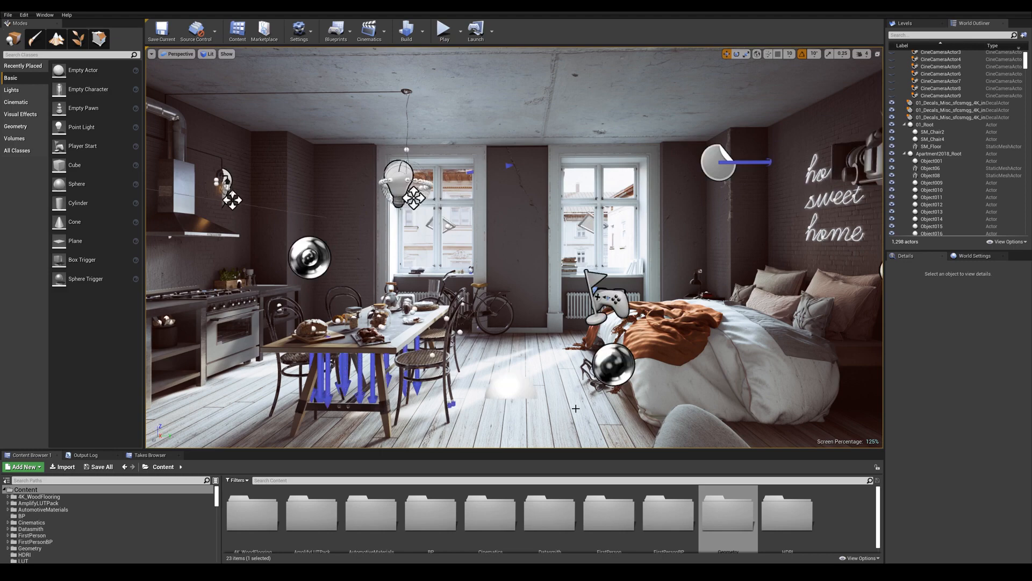
{"action": "mouse_move", "coordinate": [555, 395]}
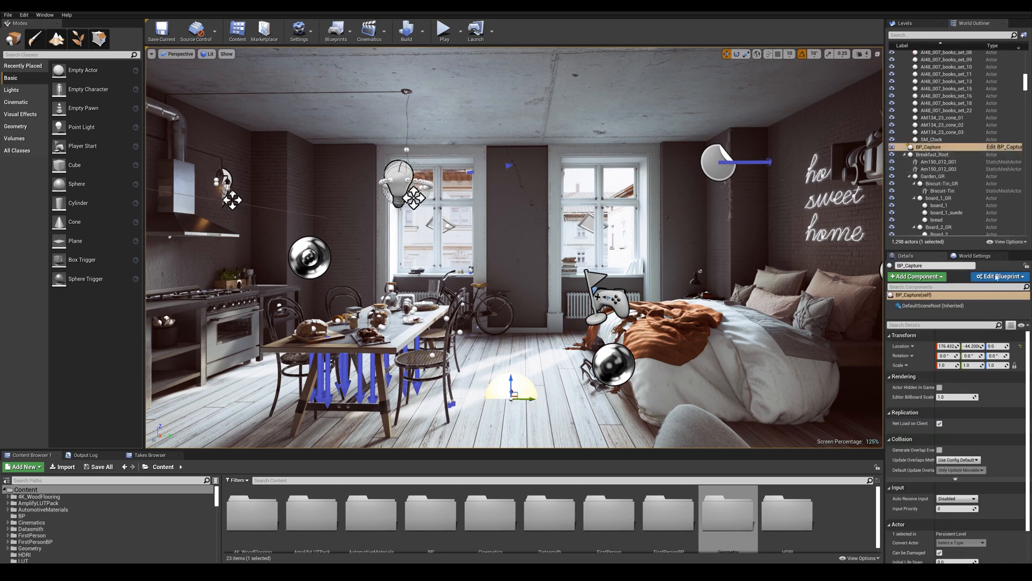
- Open BP_Capture from the Details panel's Edit Blueprint dropdown into the Blueprint Editor
{"action": "left_click", "coordinate": [1002, 275]}
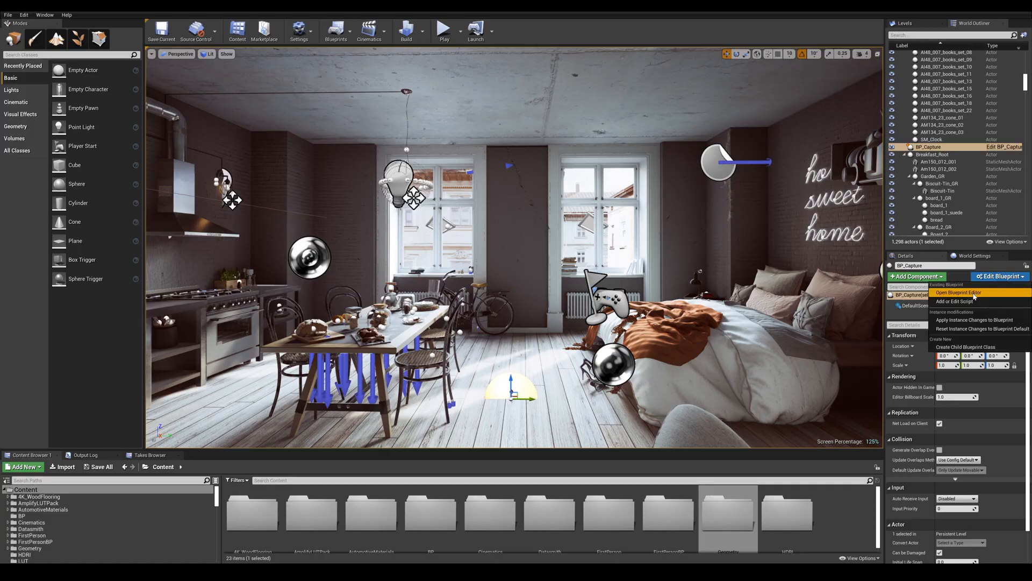
{"action": "left_click", "coordinate": [958, 292]}
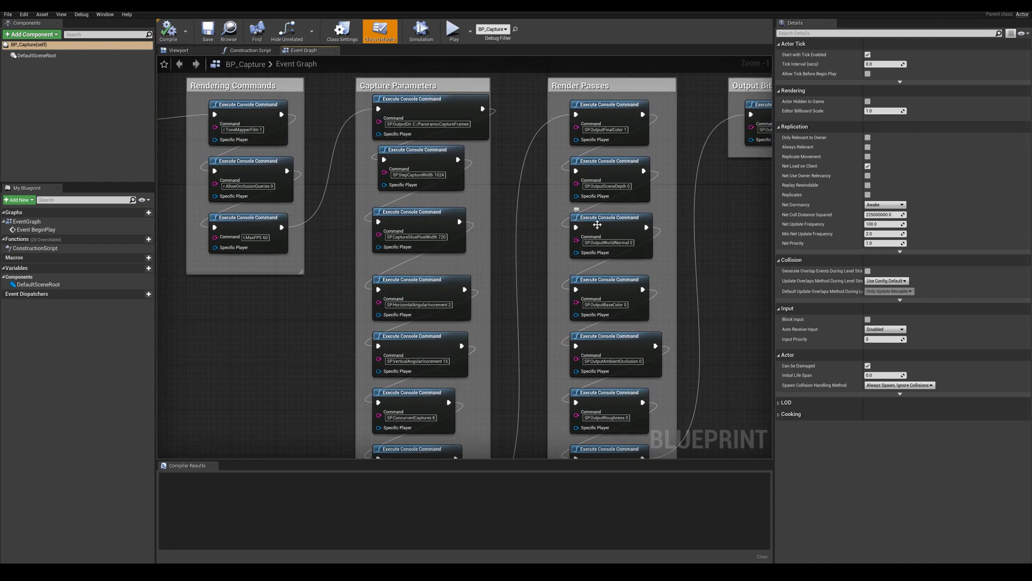
{"action": "mouse_move", "coordinate": [450, 172]}
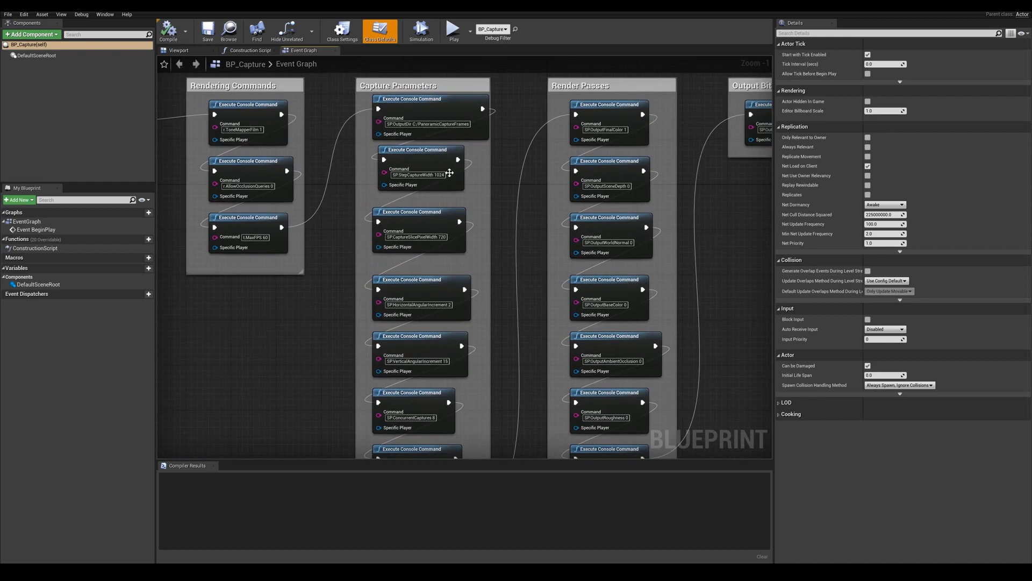
- Change the SP.StepCaptureWidth command value from 1024 to 4096
{"action": "left_click", "coordinate": [408, 175]}
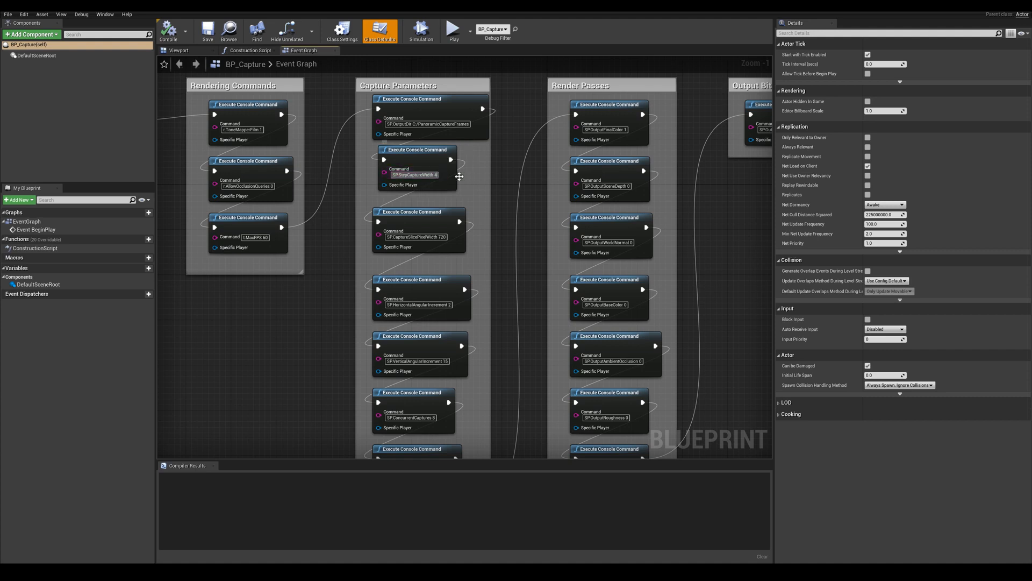
{"action": "type", "text": "4096"}
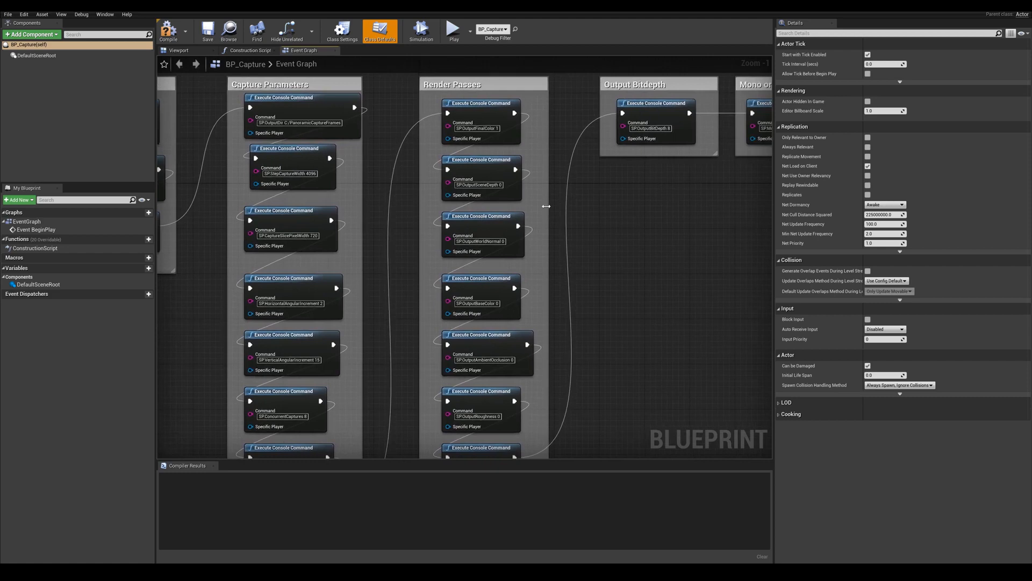
{"action": "mouse_move", "coordinate": [508, 116]}
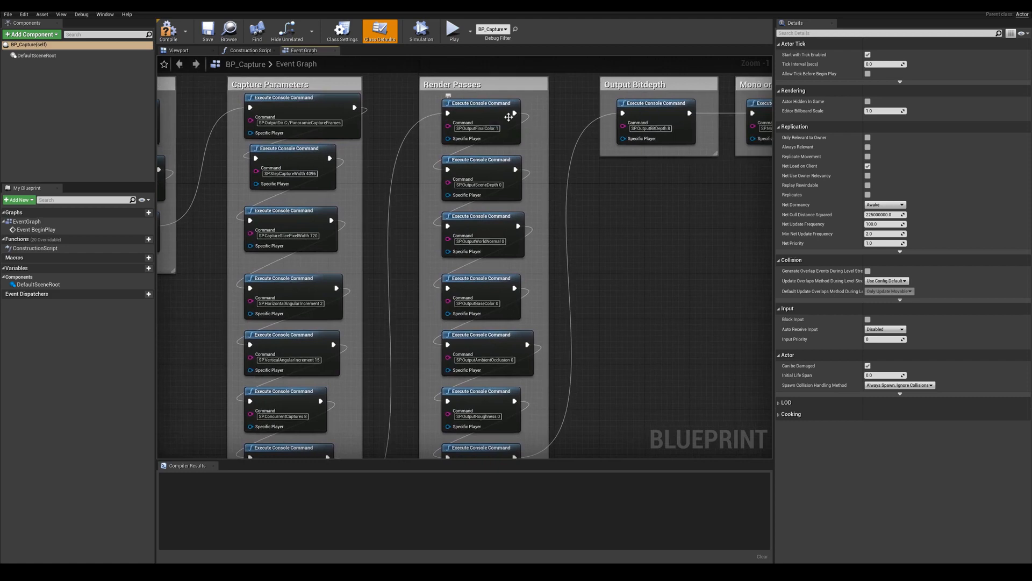
{"action": "mouse_move", "coordinate": [512, 132]}
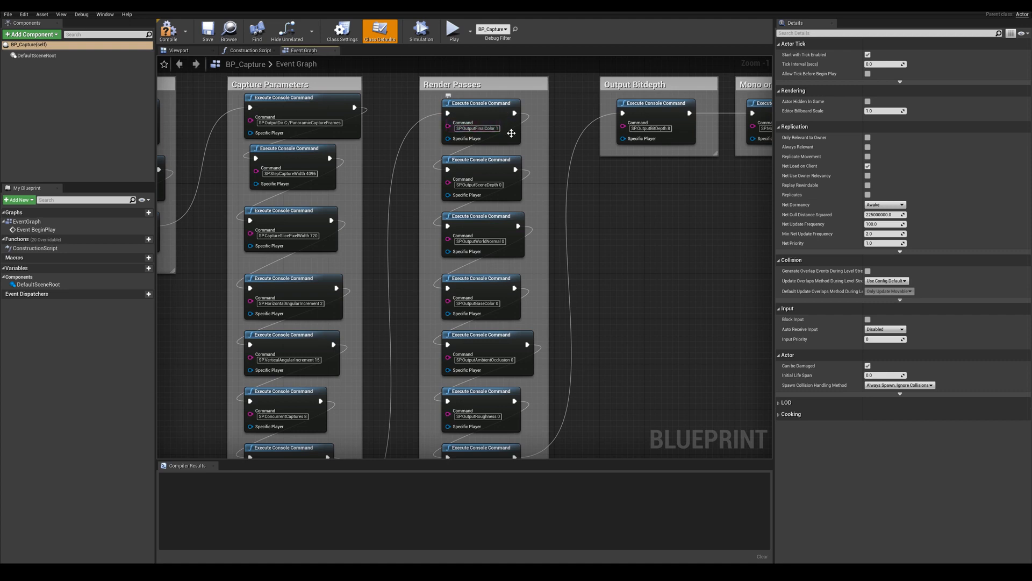
{"action": "mouse_move", "coordinate": [523, 282]}
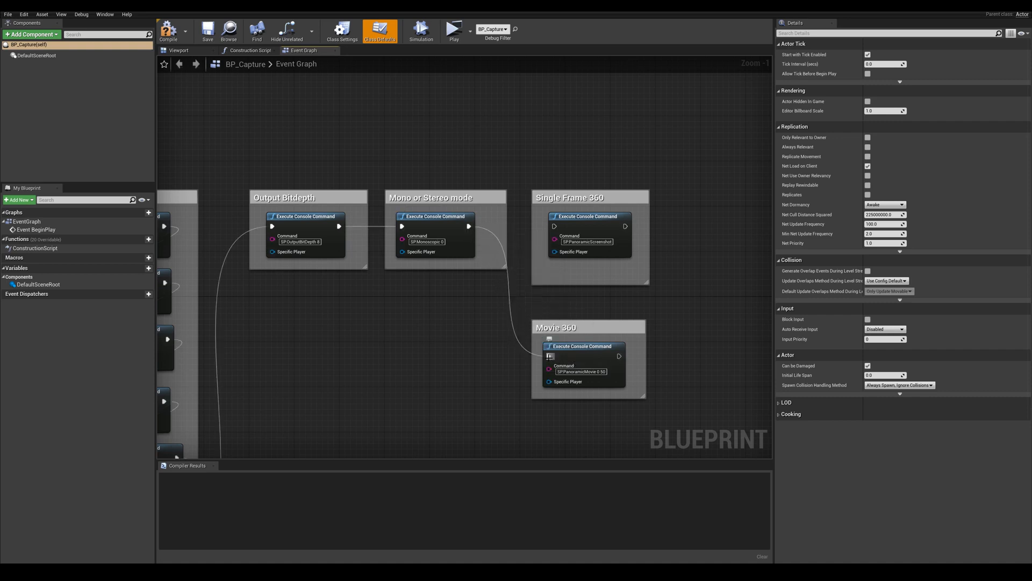
- Set the Movie 360 command to SP.PanoramicMovie 0 150 and commit it
{"action": "left_click", "coordinate": [580, 371]}
{"action": "type", "text": "16"}
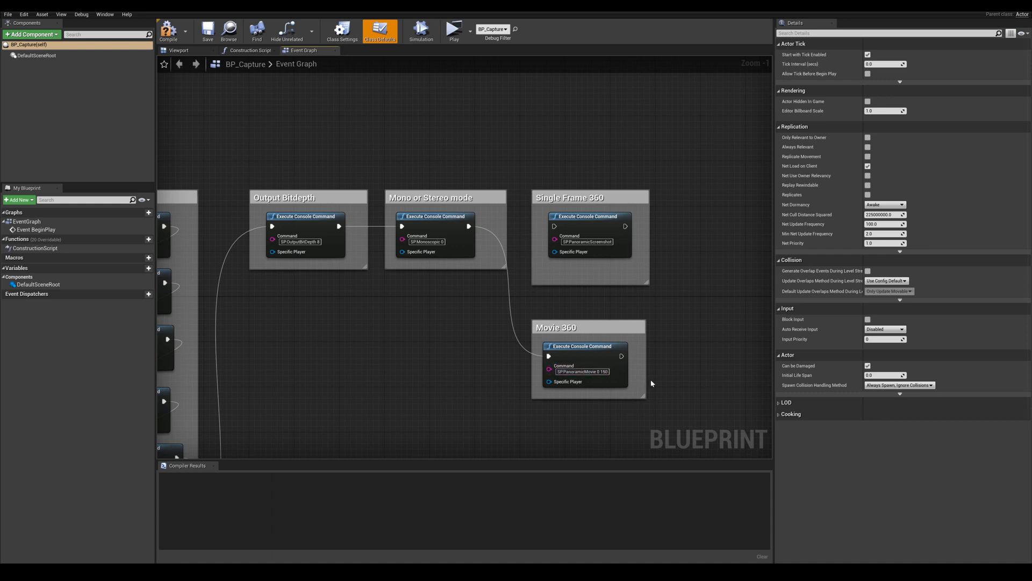
{"action": "mouse_move", "coordinate": [685, 196]}
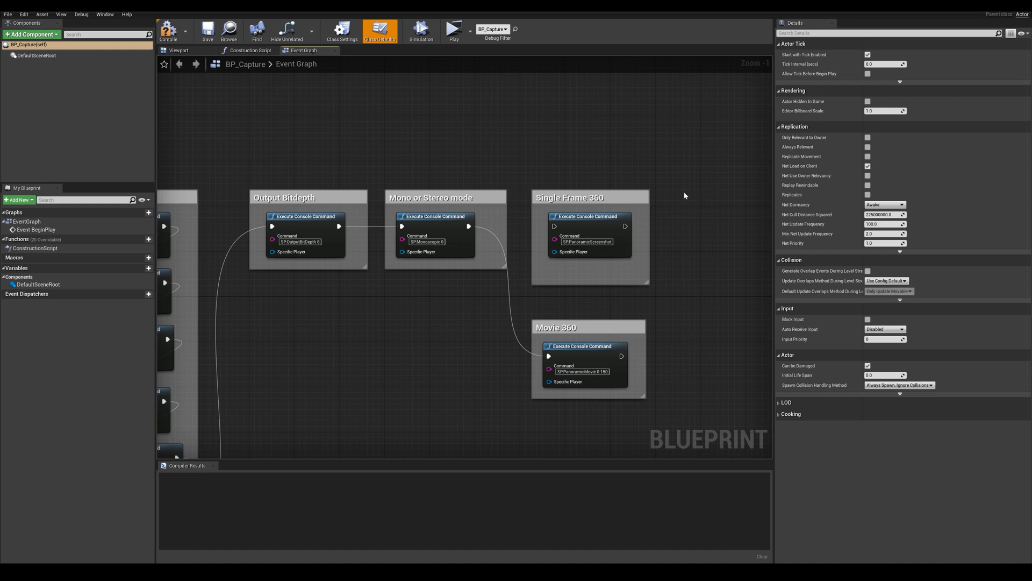
{"action": "left_click", "coordinate": [170, 31]}
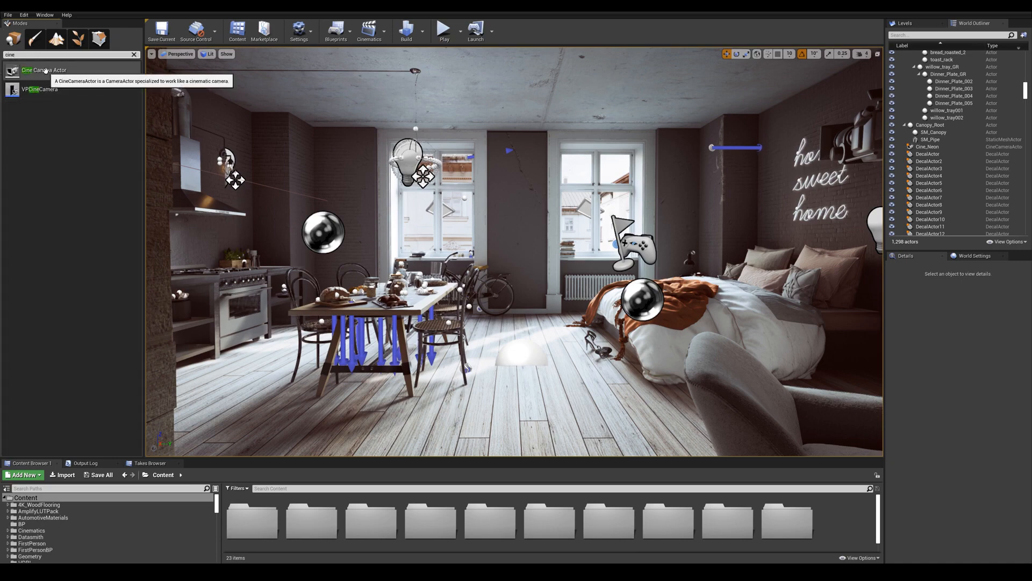
- Place a Cine Camera Actor from the Modes panel into the apartment viewport
{"action": "left_click", "coordinate": [37, 70]}
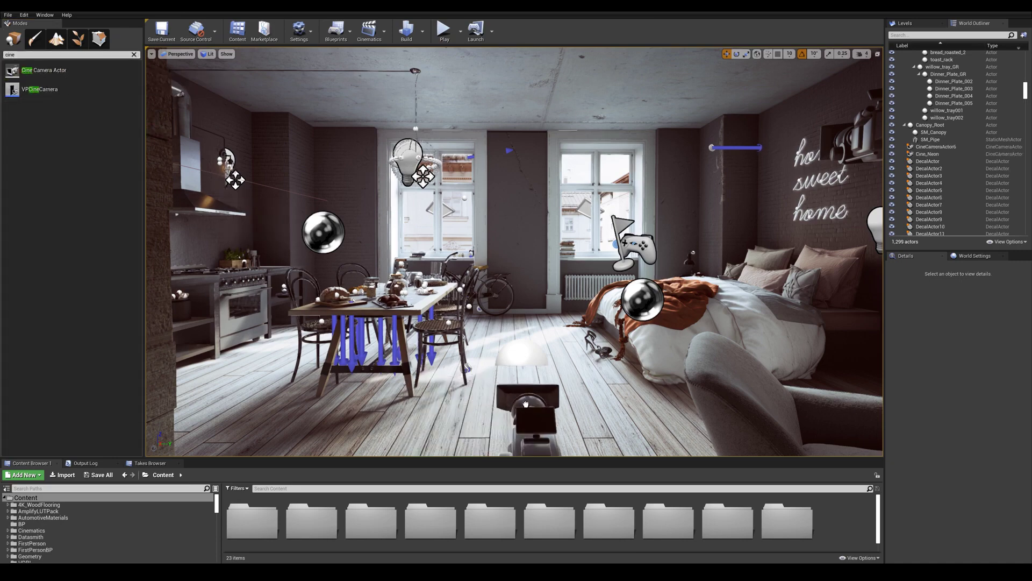
{"action": "left_click", "coordinate": [935, 147]}
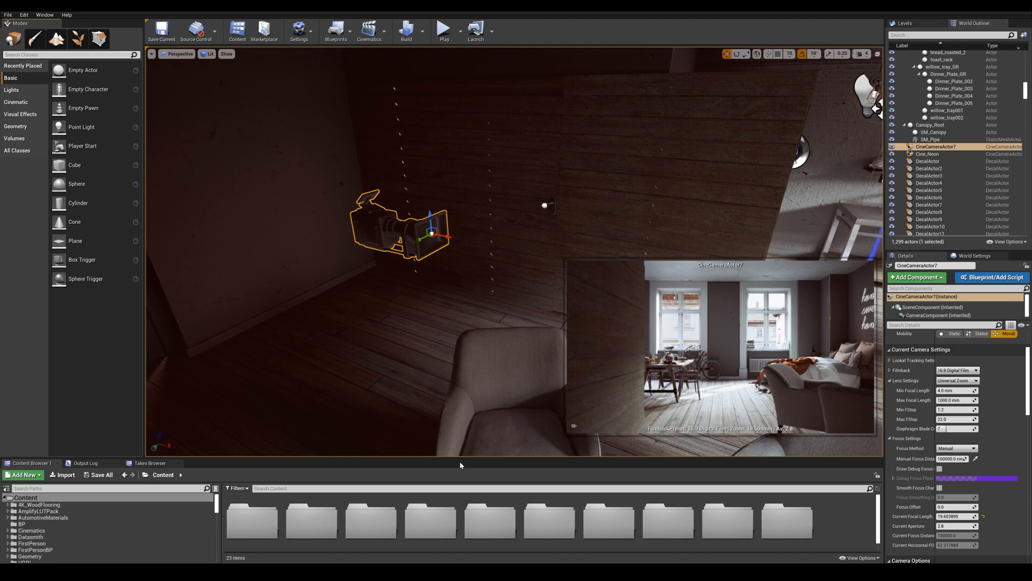
{"action": "mouse_move", "coordinate": [370, 28]}
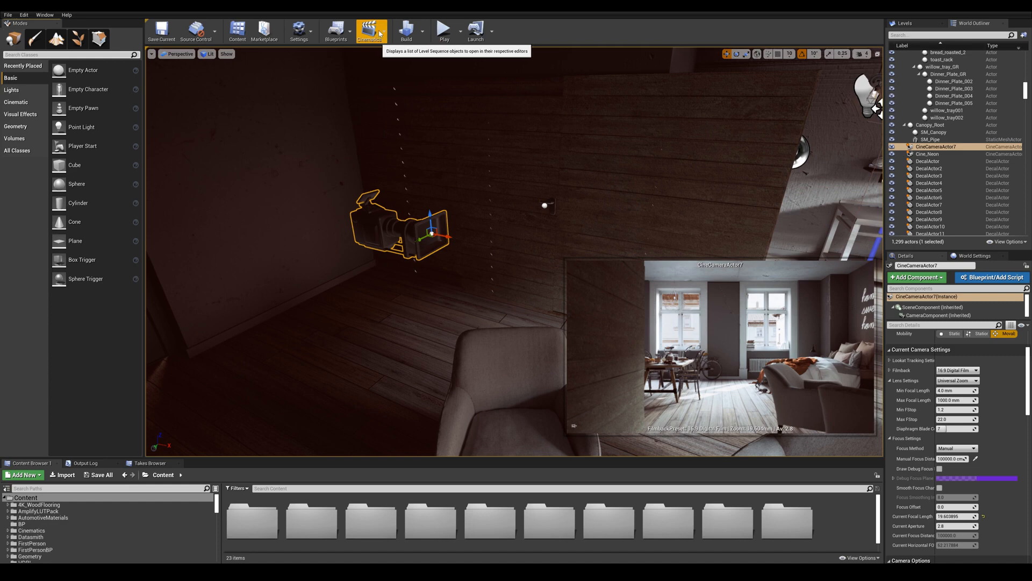
- Add a level sequence saved as SequencerPano in /Game/Sequencer_Pano
{"action": "left_click", "coordinate": [370, 30]}
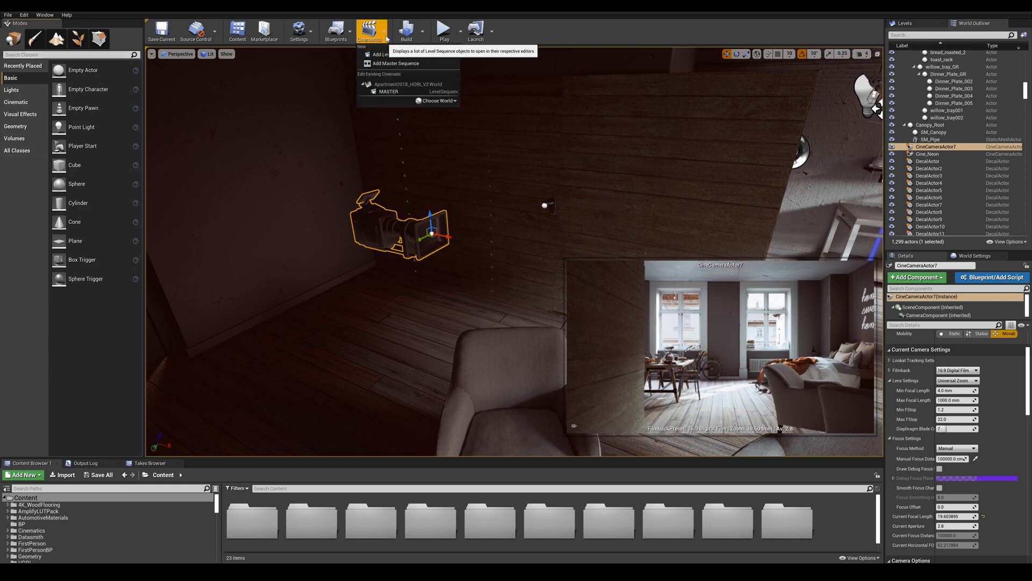
{"action": "mouse_move", "coordinate": [394, 53]}
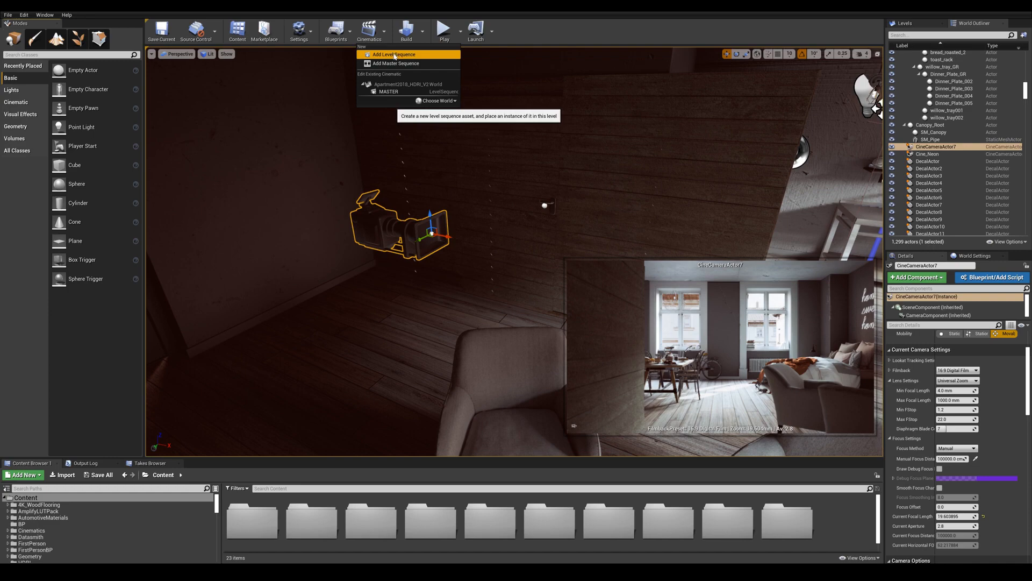
{"action": "left_click", "coordinate": [395, 54]}
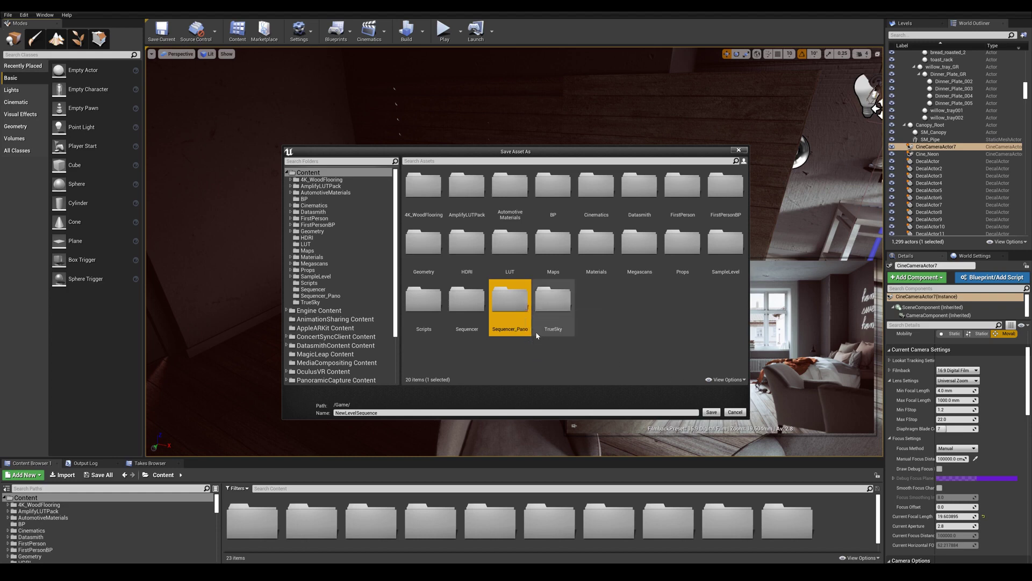
{"action": "double_click", "coordinate": [509, 306]}
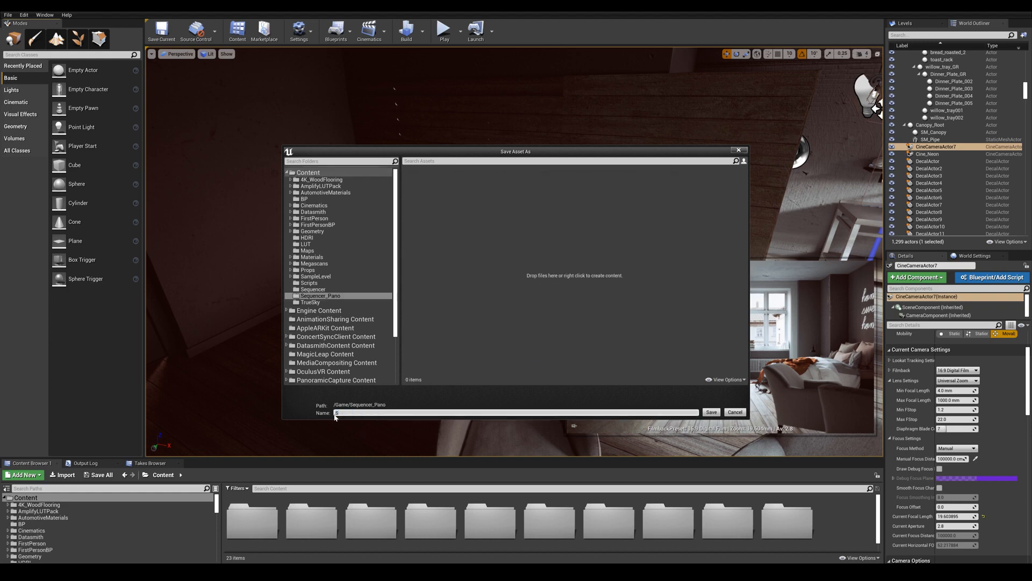
{"action": "type", "text": "equencerPano"}
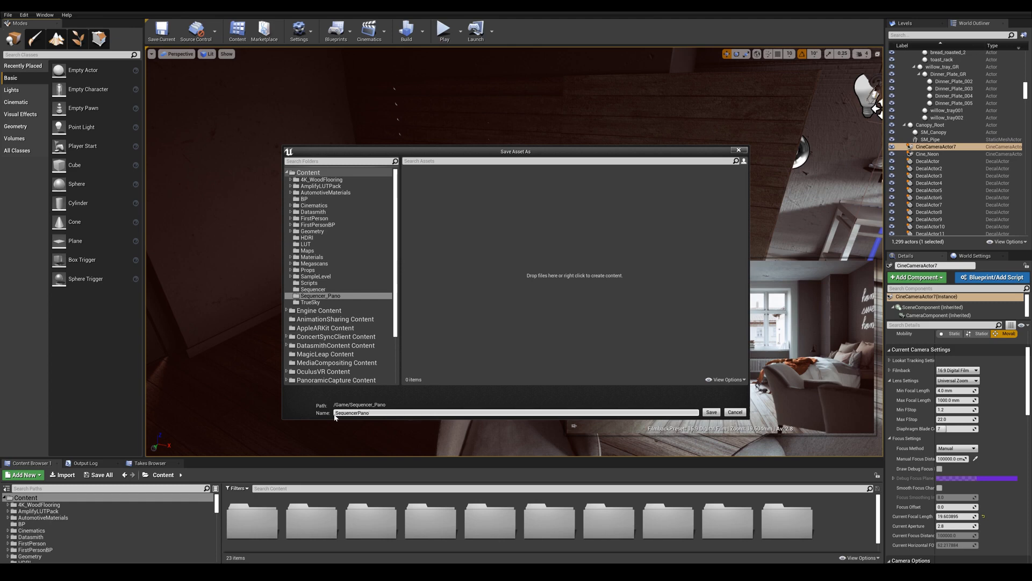
{"action": "left_click", "coordinate": [711, 412]}
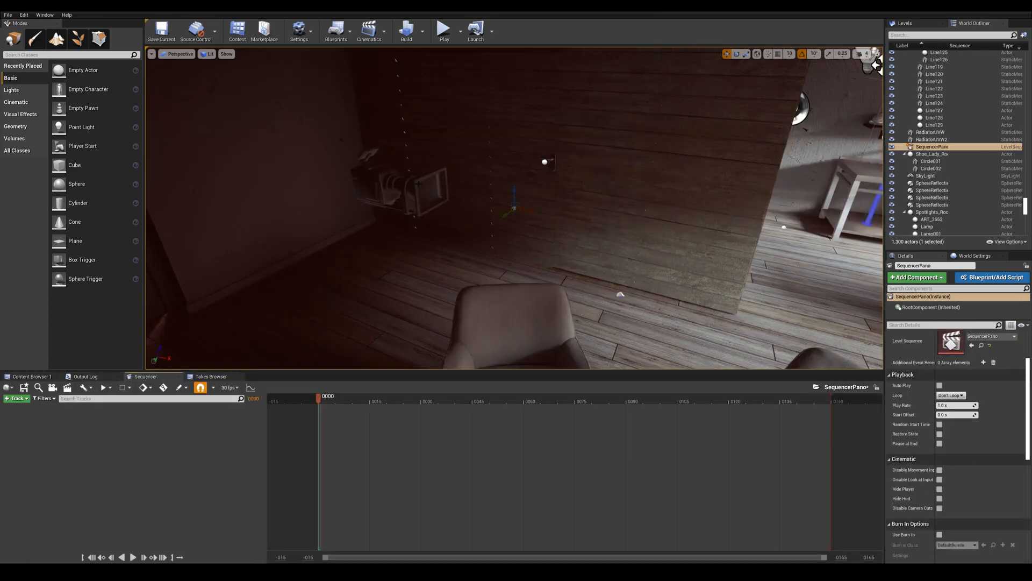
- Add the selected CineCameraActor7 to the SequencerPano sequence as a track
{"action": "left_click", "coordinate": [929, 146]}
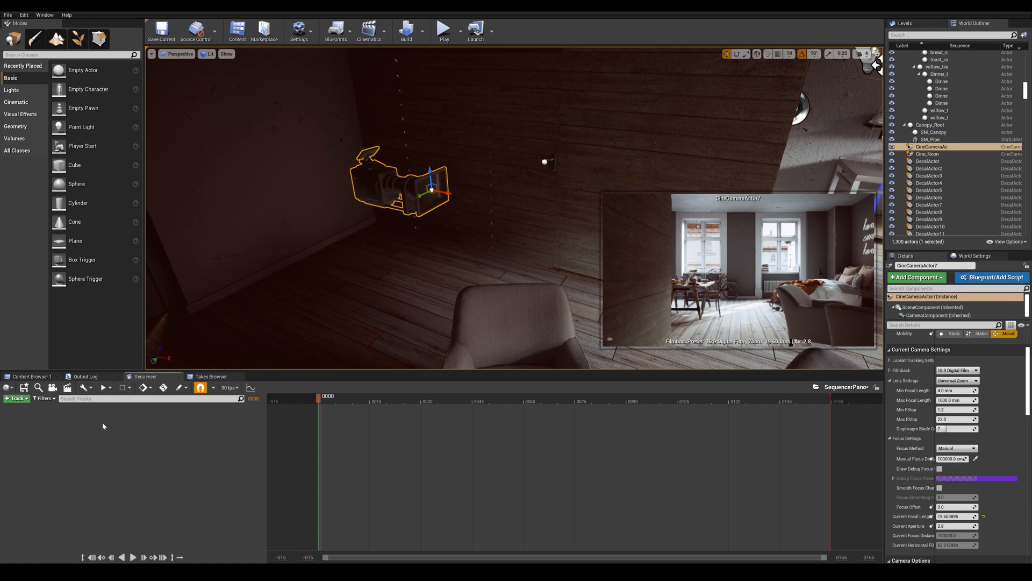
{"action": "left_click", "coordinate": [15, 399]}
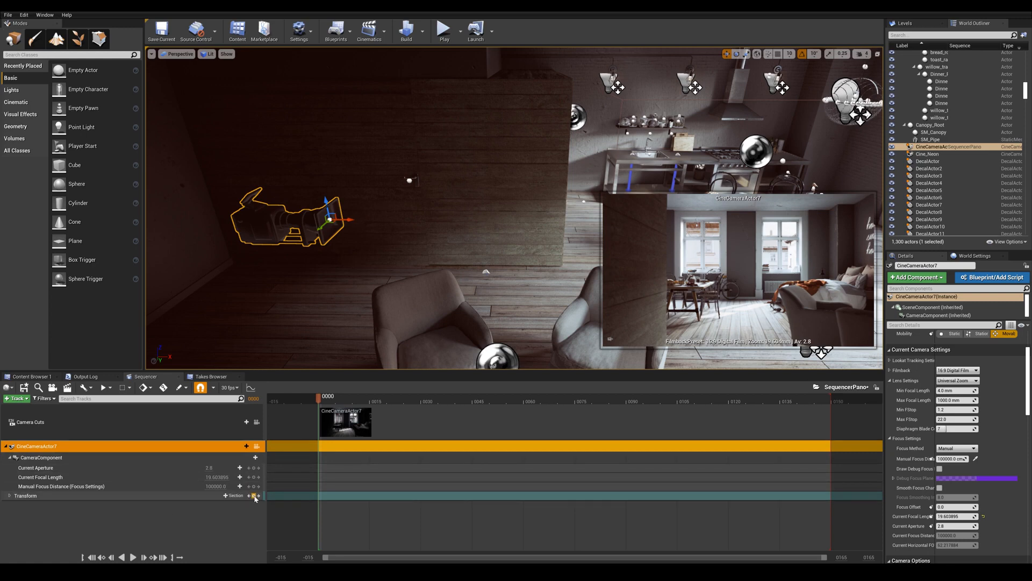
{"action": "mouse_move", "coordinate": [252, 495]}
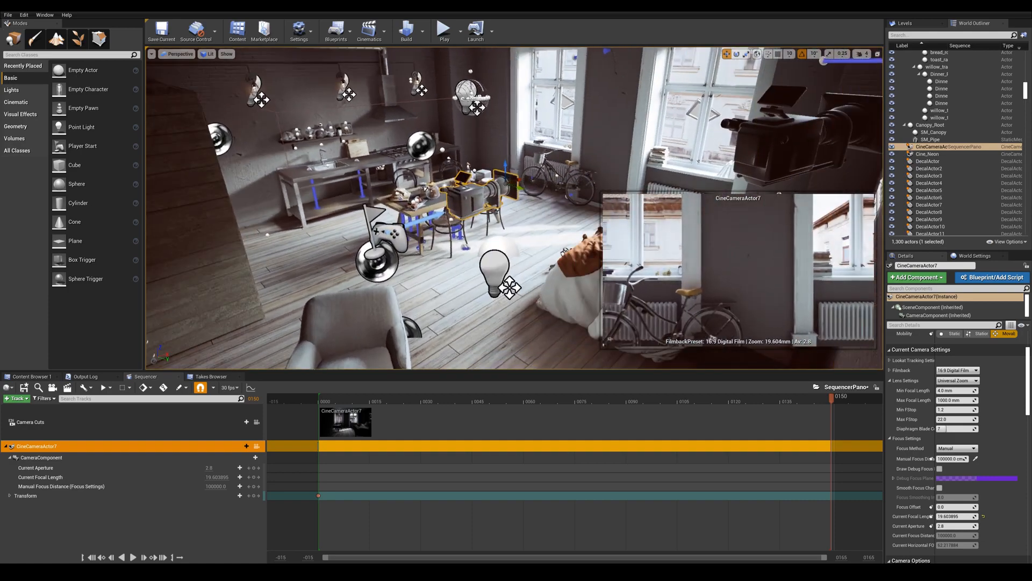
{"action": "mouse_move", "coordinate": [249, 494]}
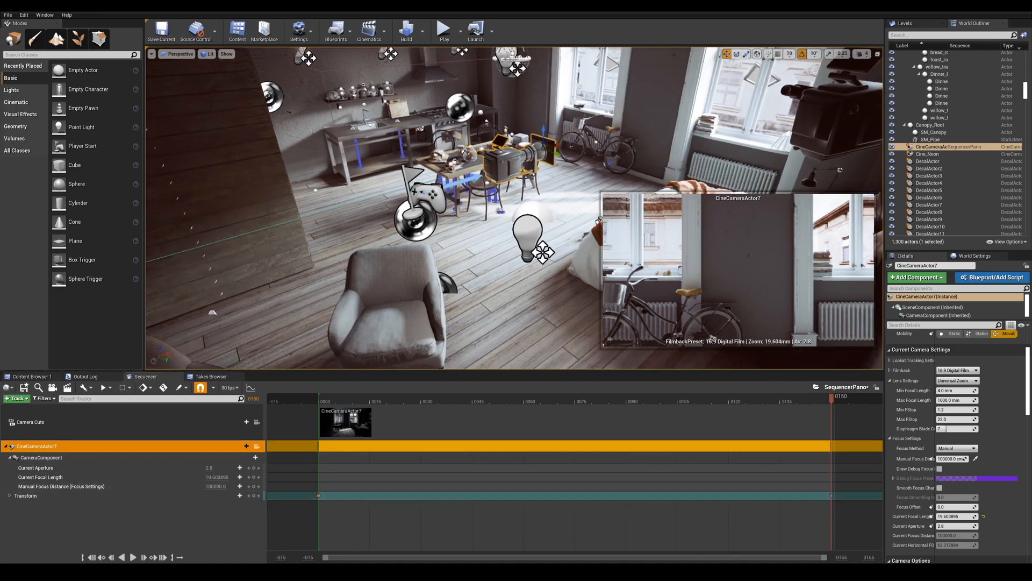
- Key the camera's Transform at frame 150 after moving it to a new spot
{"action": "left_click", "coordinate": [497, 401]}
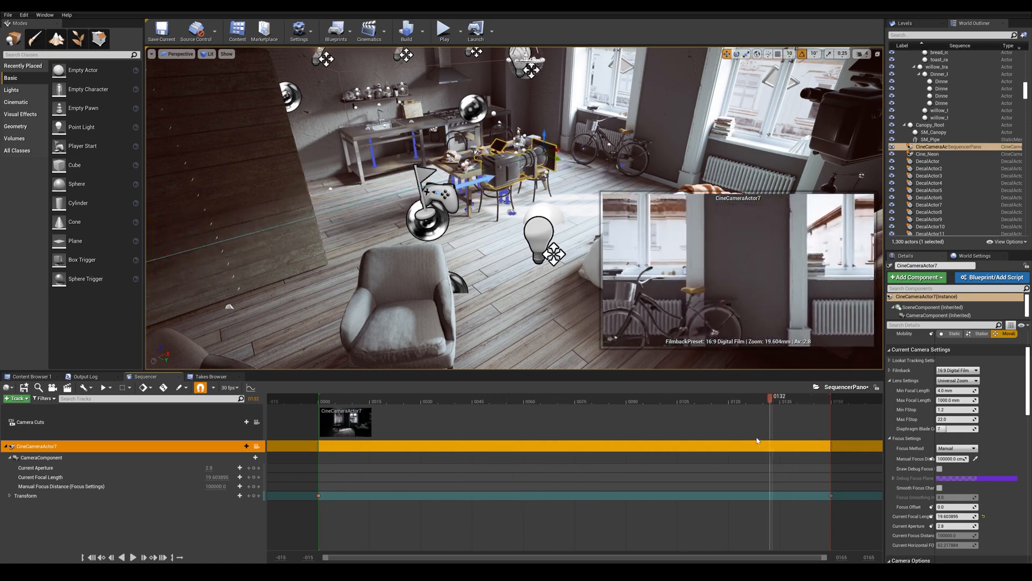
{"action": "left_click", "coordinate": [329, 398]}
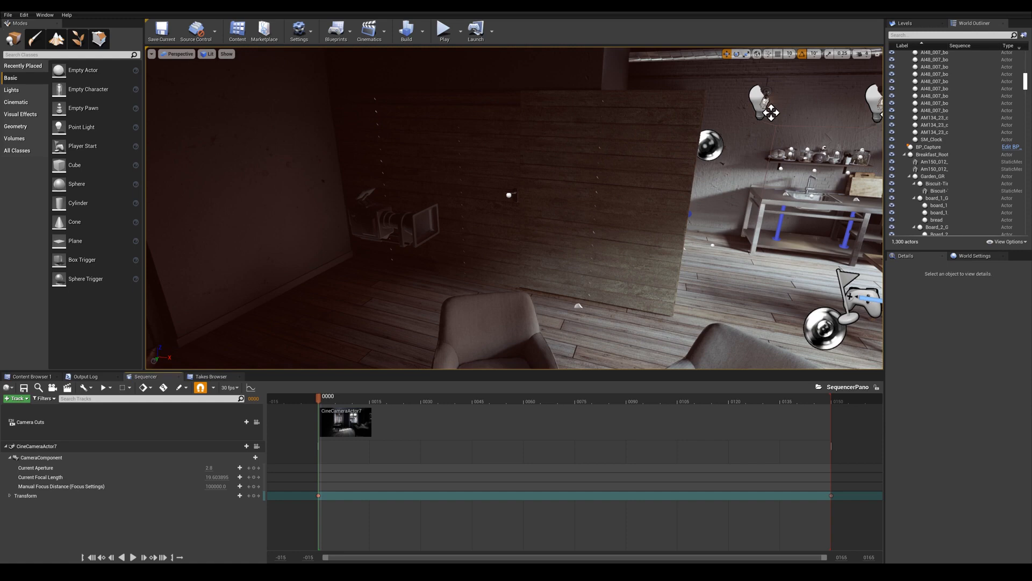
{"action": "mouse_move", "coordinate": [263, 485]}
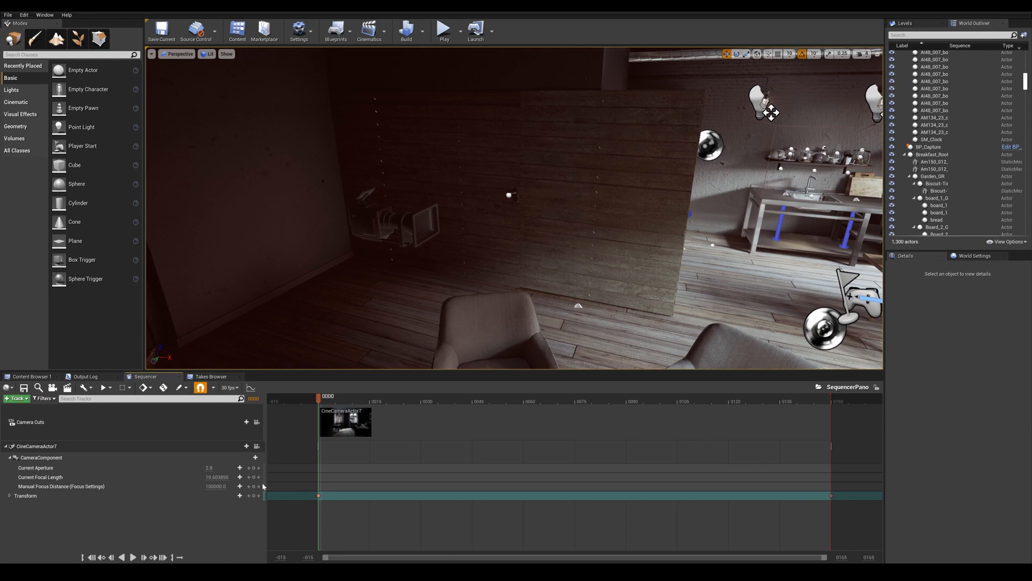
- In Render Movie Settings, pick an output resolution for the render
{"action": "left_click", "coordinate": [66, 387]}
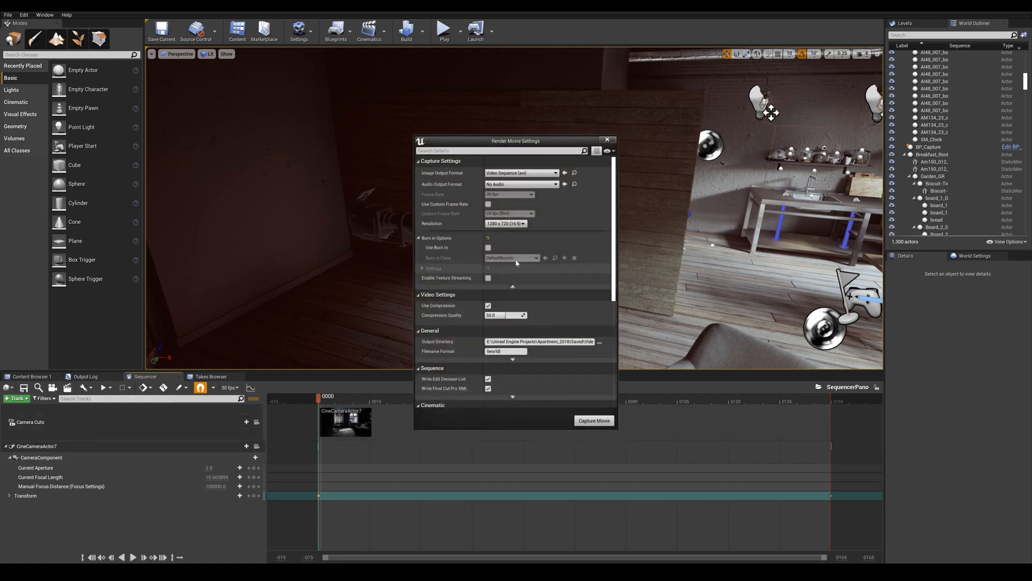
{"action": "mouse_move", "coordinate": [539, 241]}
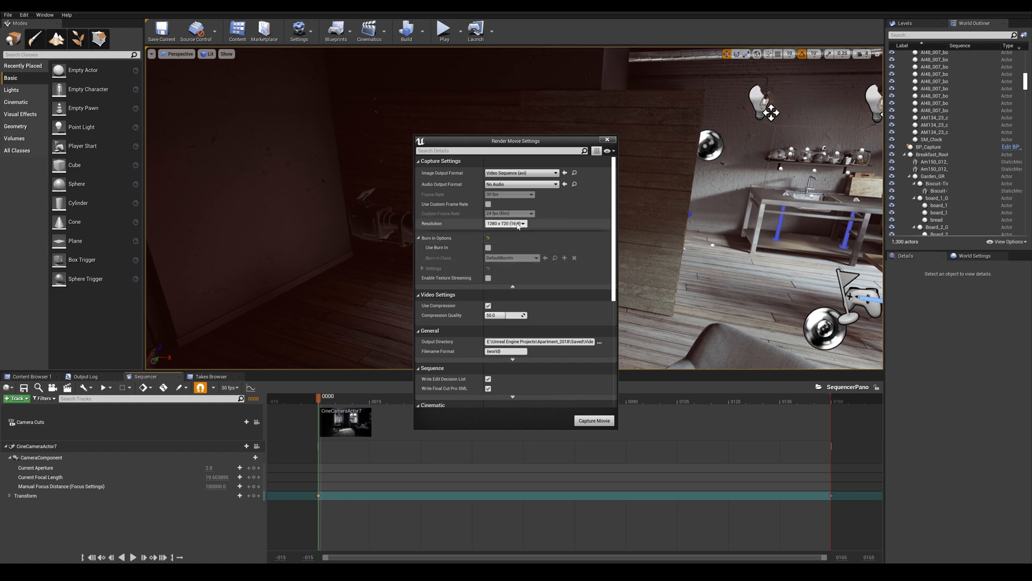
{"action": "left_click", "coordinate": [522, 224]}
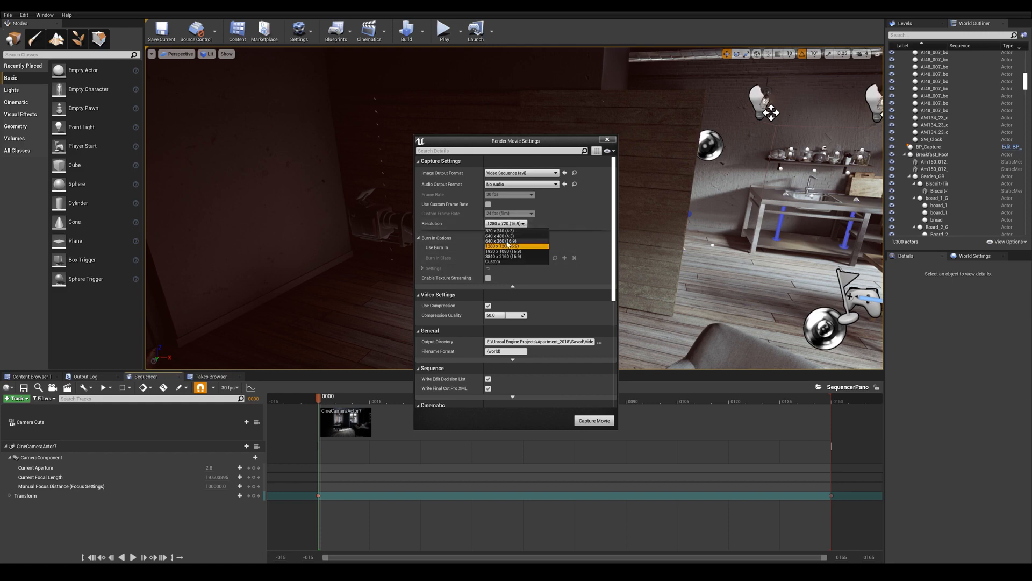
{"action": "left_click", "coordinate": [499, 241]}
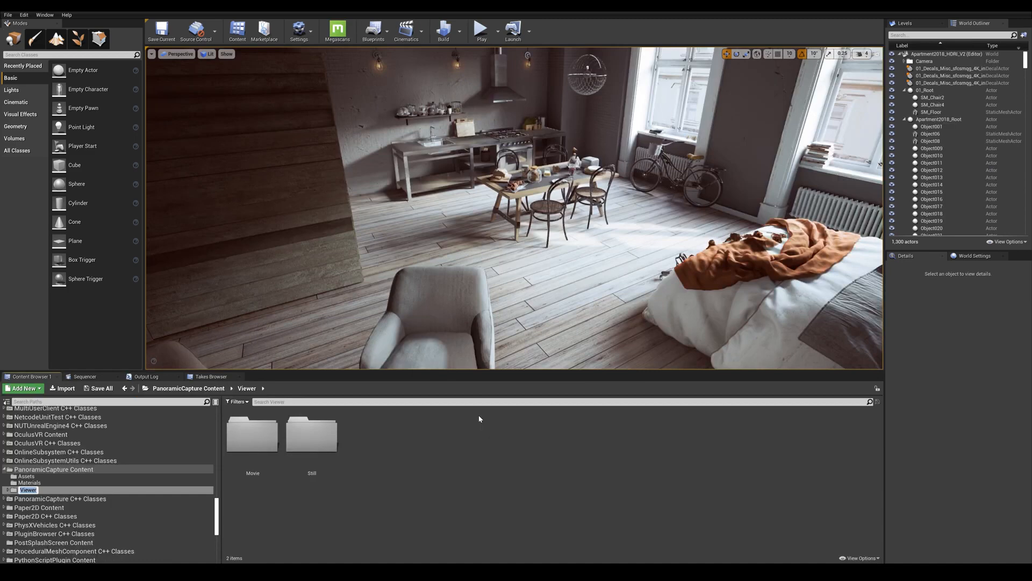
{"action": "mouse_move", "coordinate": [483, 418]}
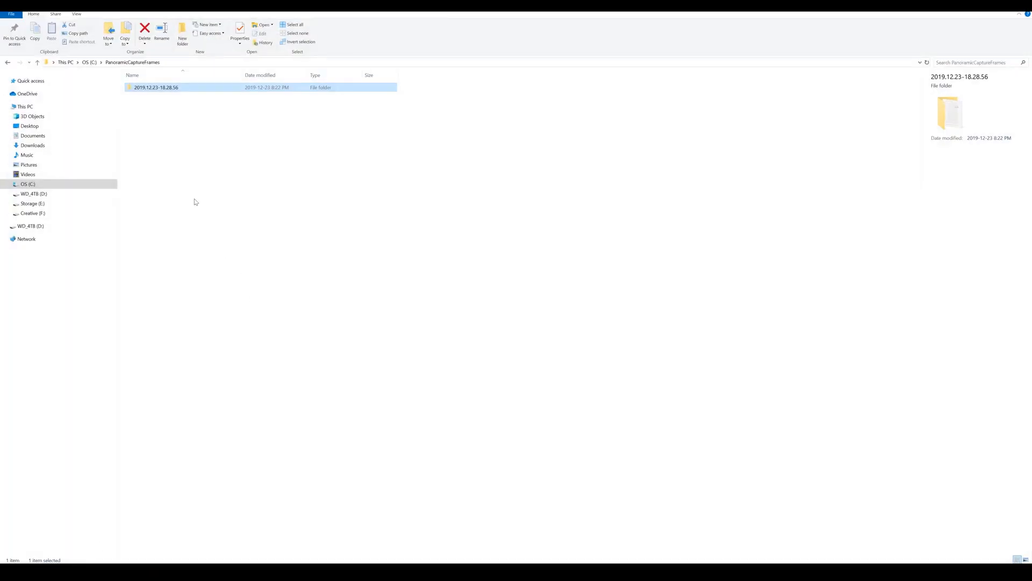
{"action": "mouse_move", "coordinate": [175, 113]}
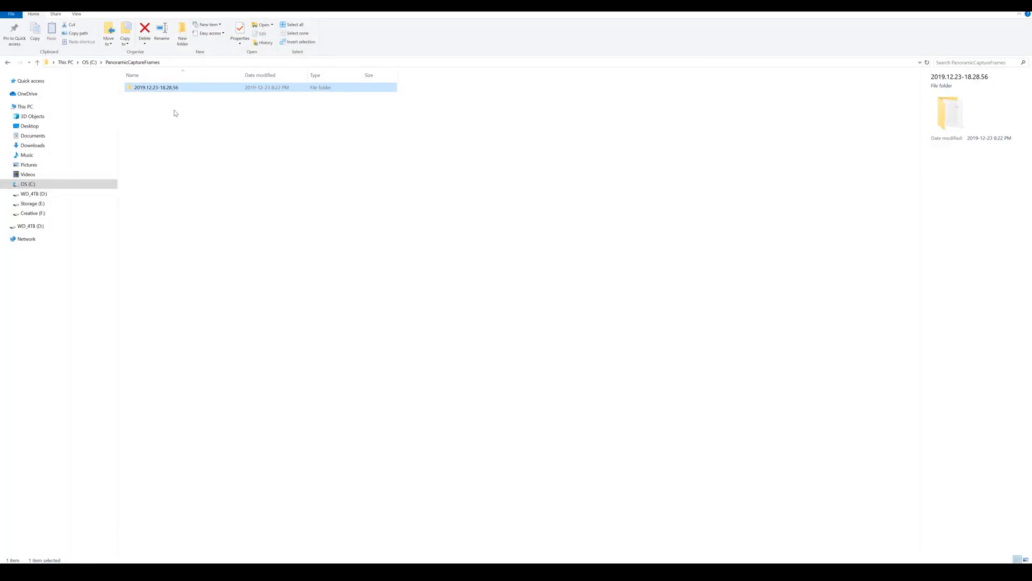
- Open the 2019.12.23-18.28.56 capture folder and then its FinalColor subfolder
{"action": "double_click", "coordinate": [156, 87]}
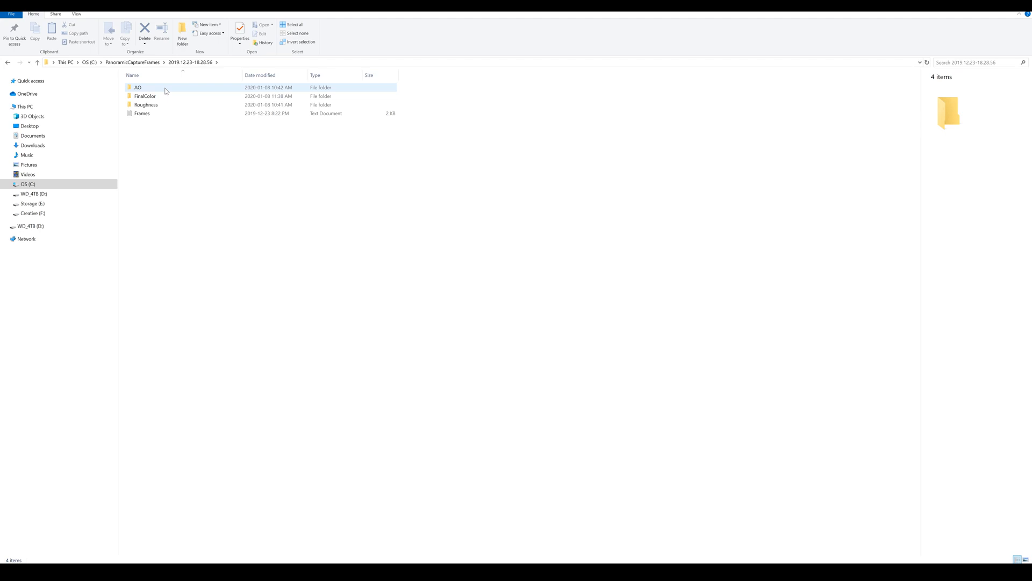
{"action": "left_click", "coordinate": [145, 96]}
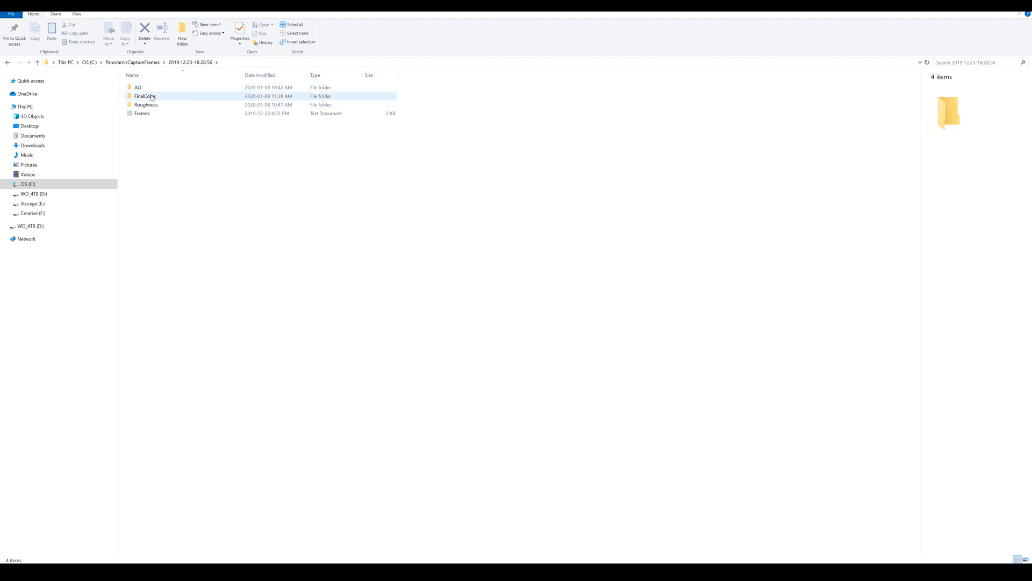
{"action": "double_click", "coordinate": [143, 96]}
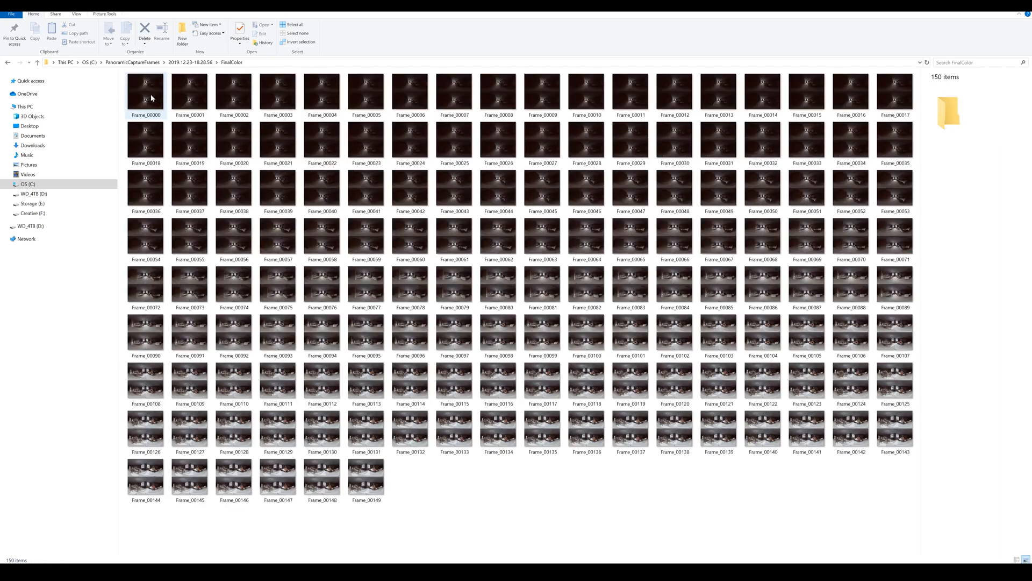
- Open Frame_00000 in Windows Photos to view the stereo 360 panorama
{"action": "double_click", "coordinate": [146, 95]}
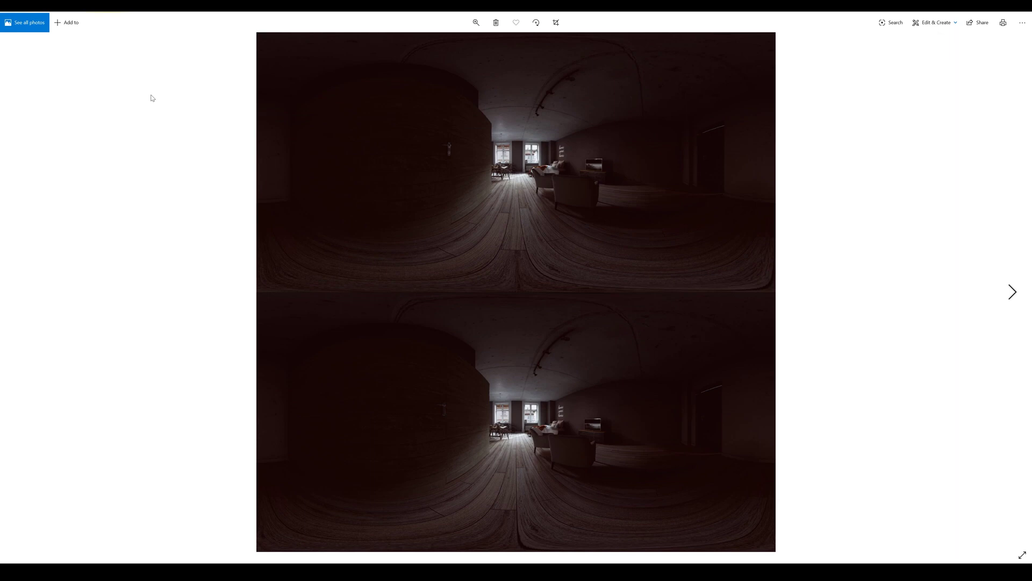